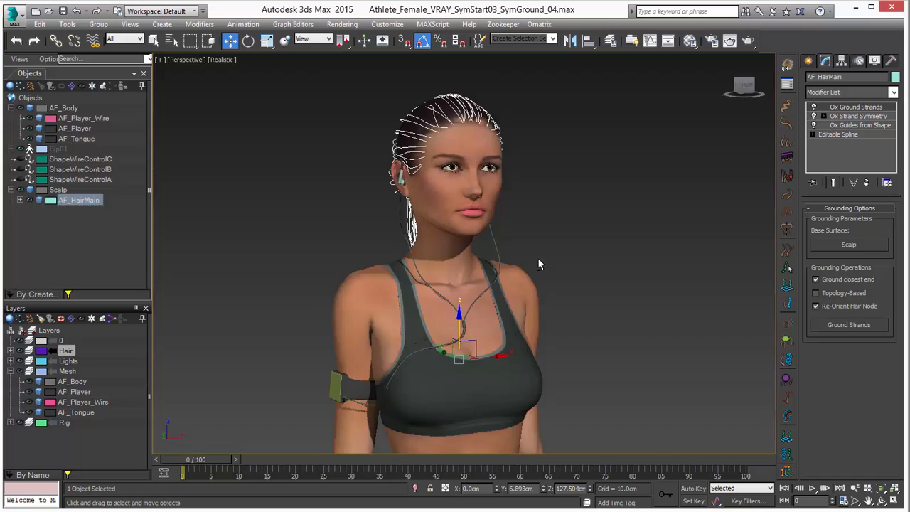
Step: Orbit the view to see the ponytail in profile behind the model's head
left_click_drag(540, 263, 527, 248)
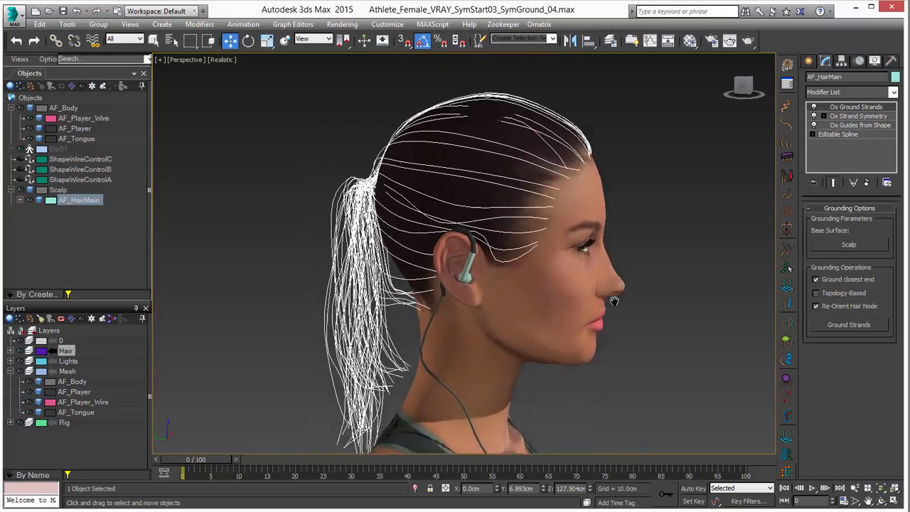
left_click_drag(614, 301, 581, 192)
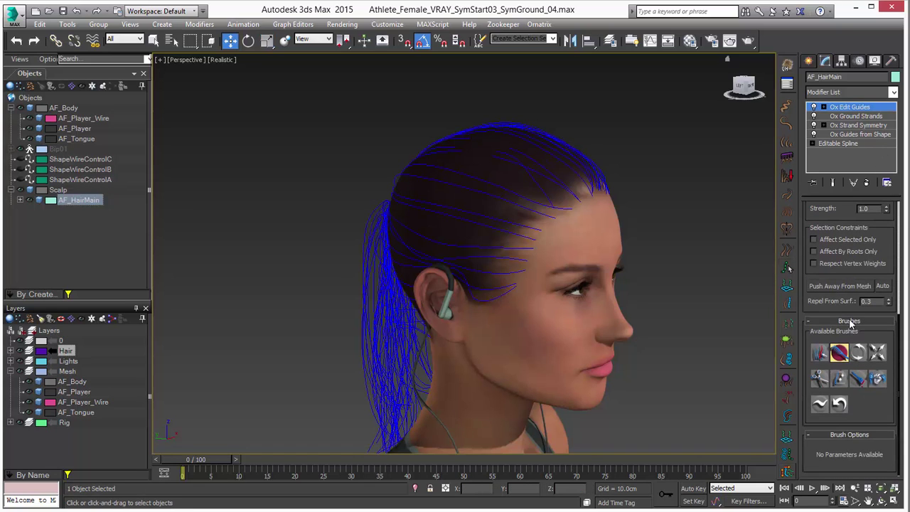
mouse_move(839, 404)
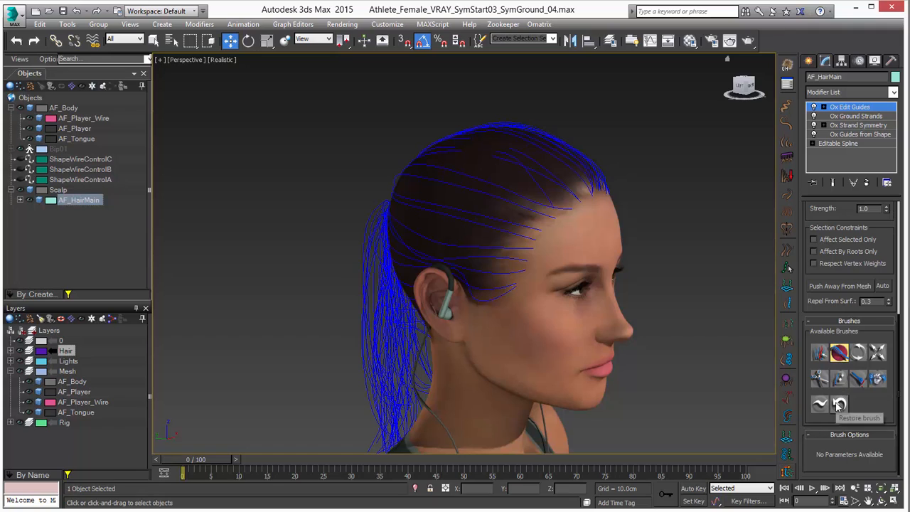
mouse_move(840, 405)
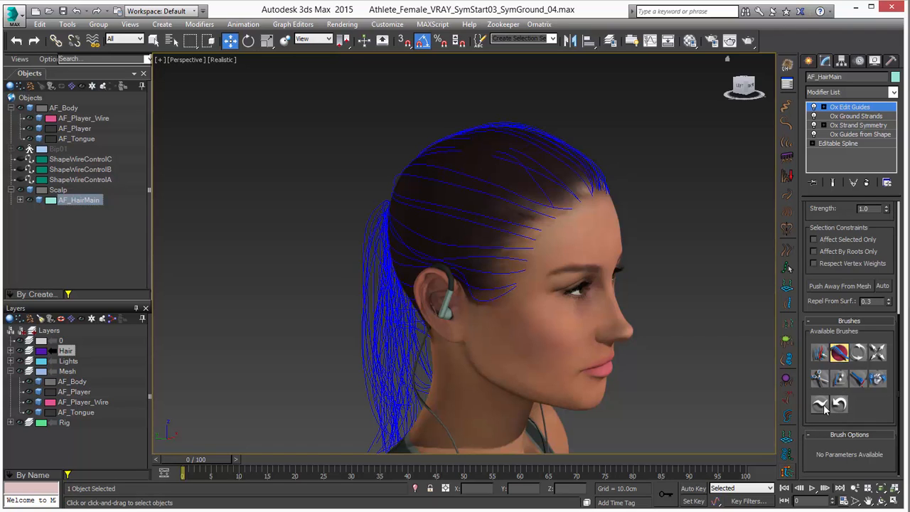
mouse_move(839, 404)
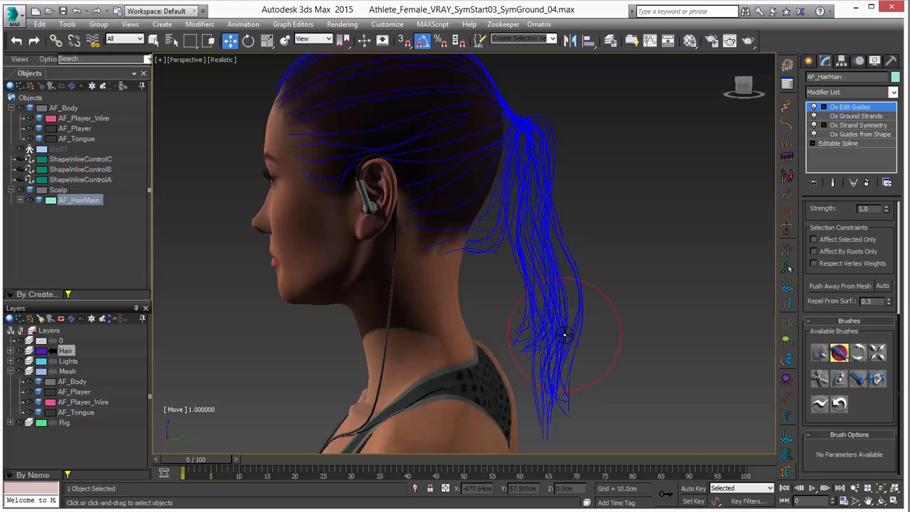
Step: Push the loose ponytail strands toward the neck with the Move brush
left_click_drag(569, 334, 595, 302)
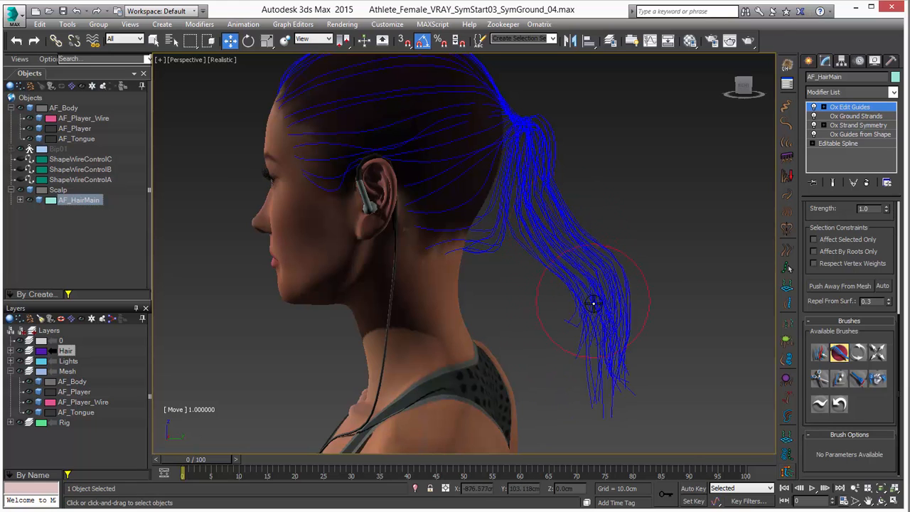
left_click_drag(595, 302, 590, 345)
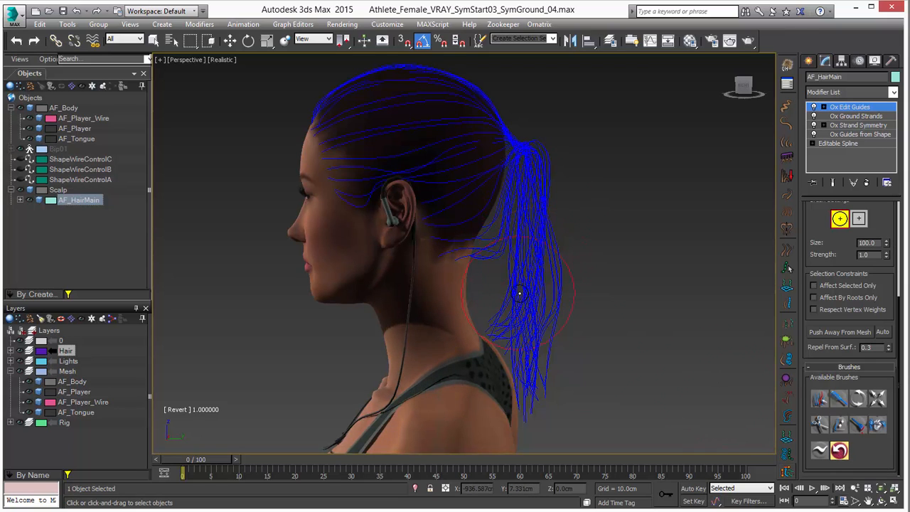
Step: Switch back to the Move brush for finer strand adjustments
left_click(839, 399)
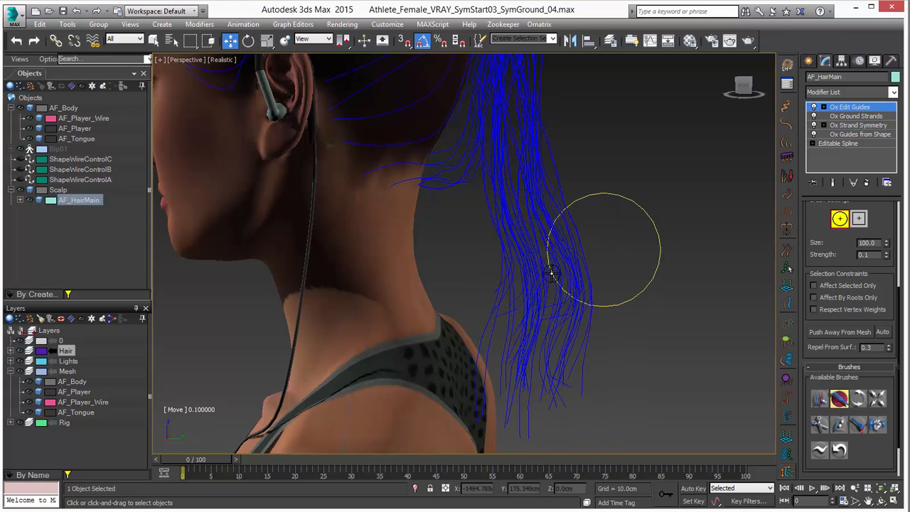
Step: Gently reshape the lower ponytail strand tips near the shoulder with the low-strength Move brush
left_click_drag(555, 278, 577, 334)
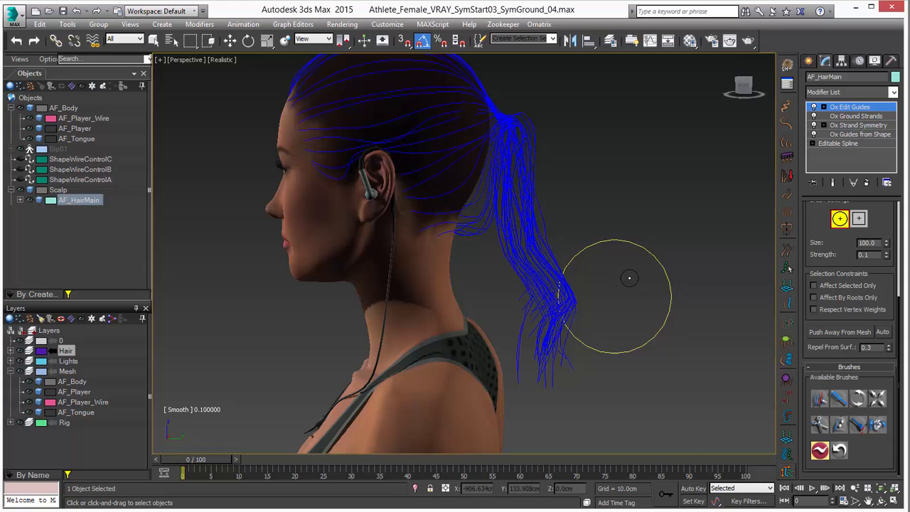
mouse_move(612, 283)
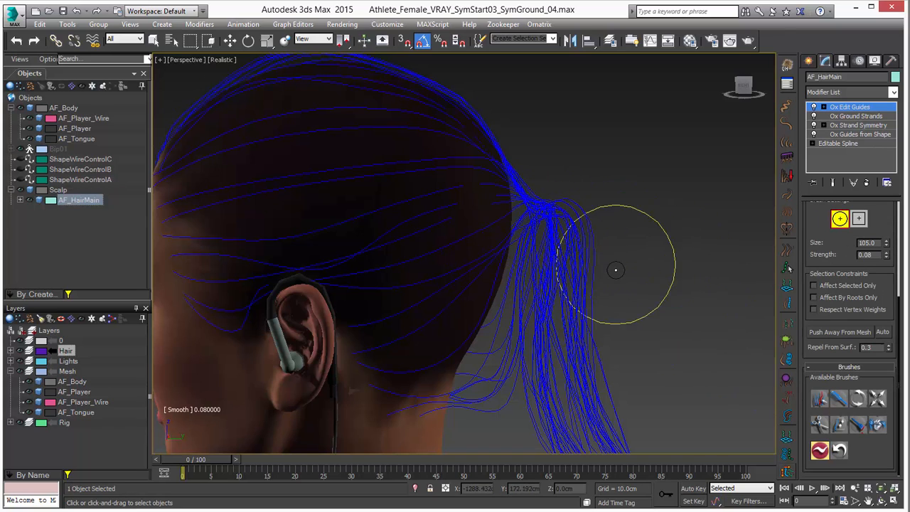
mouse_move(606, 226)
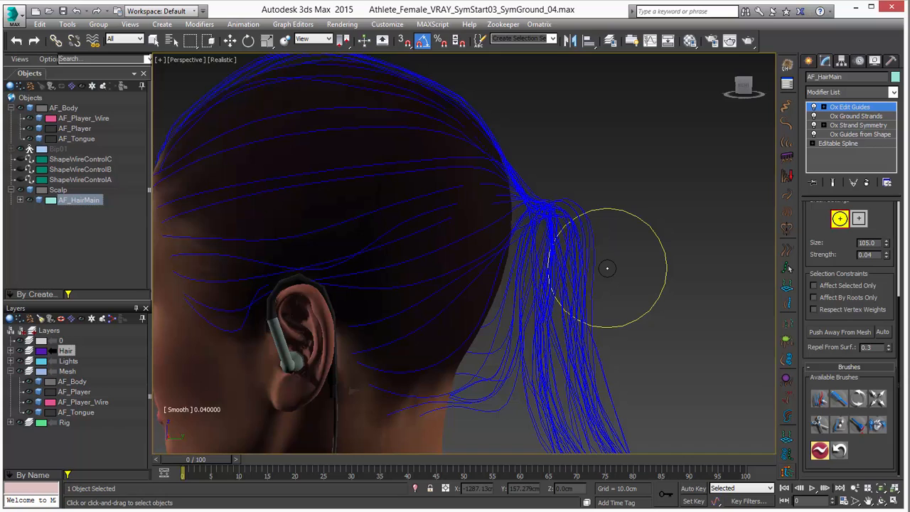
Step: Smooth the strands where they gather into the ponytail tie at the back of the head
left_click_drag(608, 269, 587, 324)
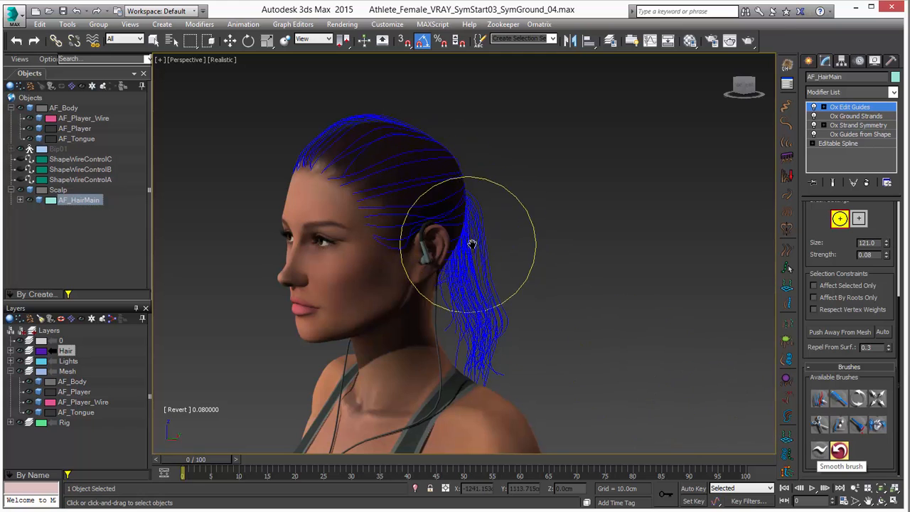
left_click_drag(472, 245, 598, 245)
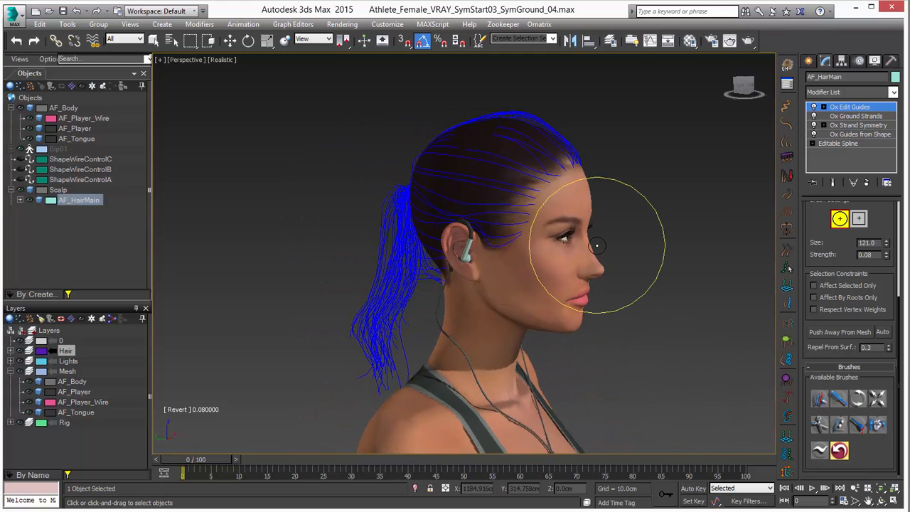